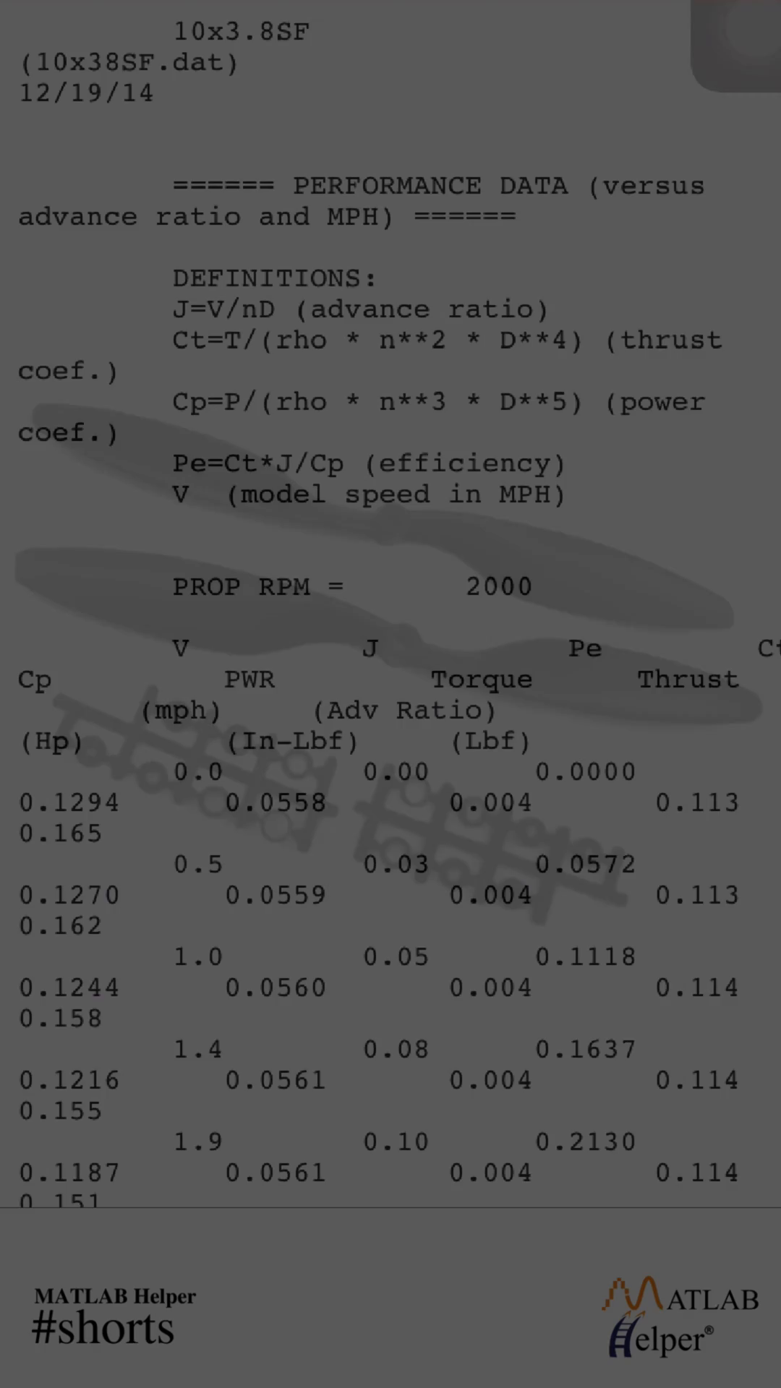
pyautogui.scroll(-3)
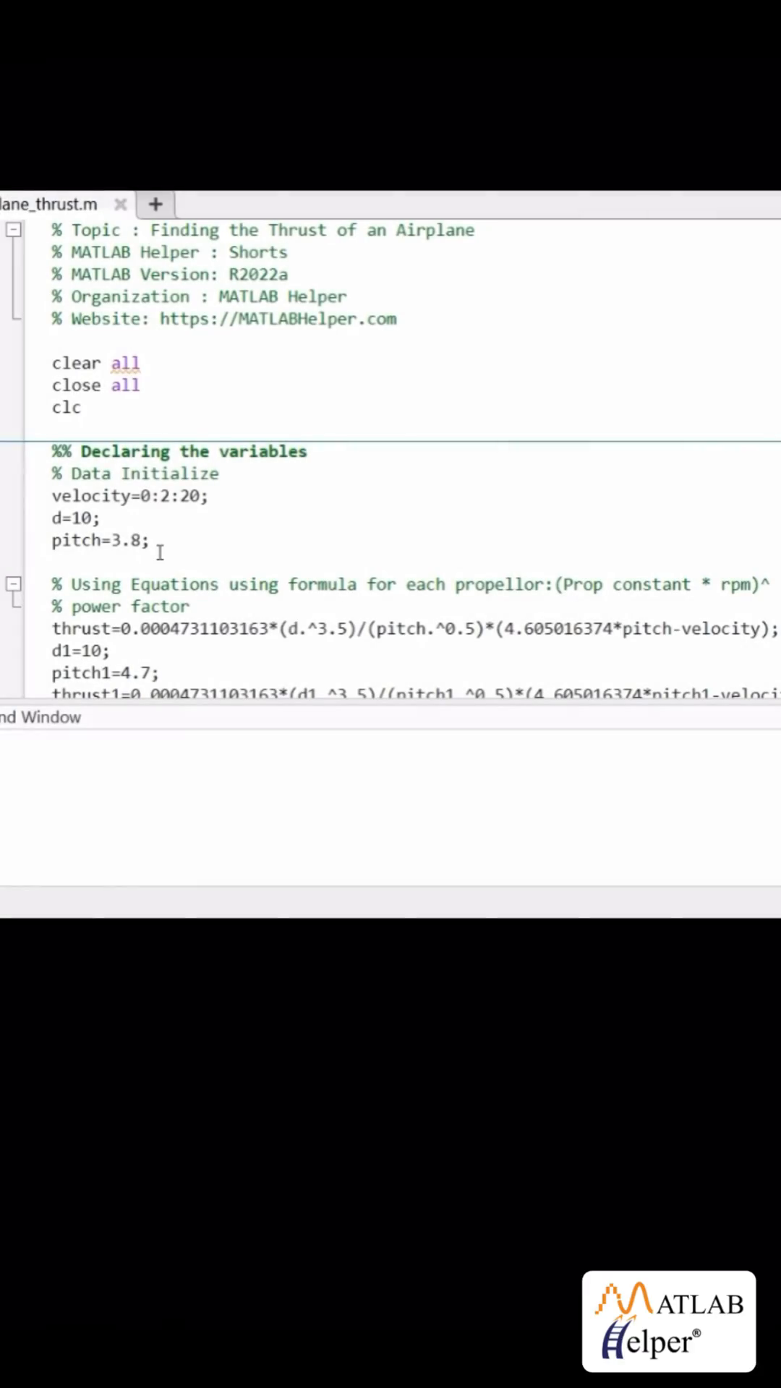
pyautogui.moveTo(64, 584)
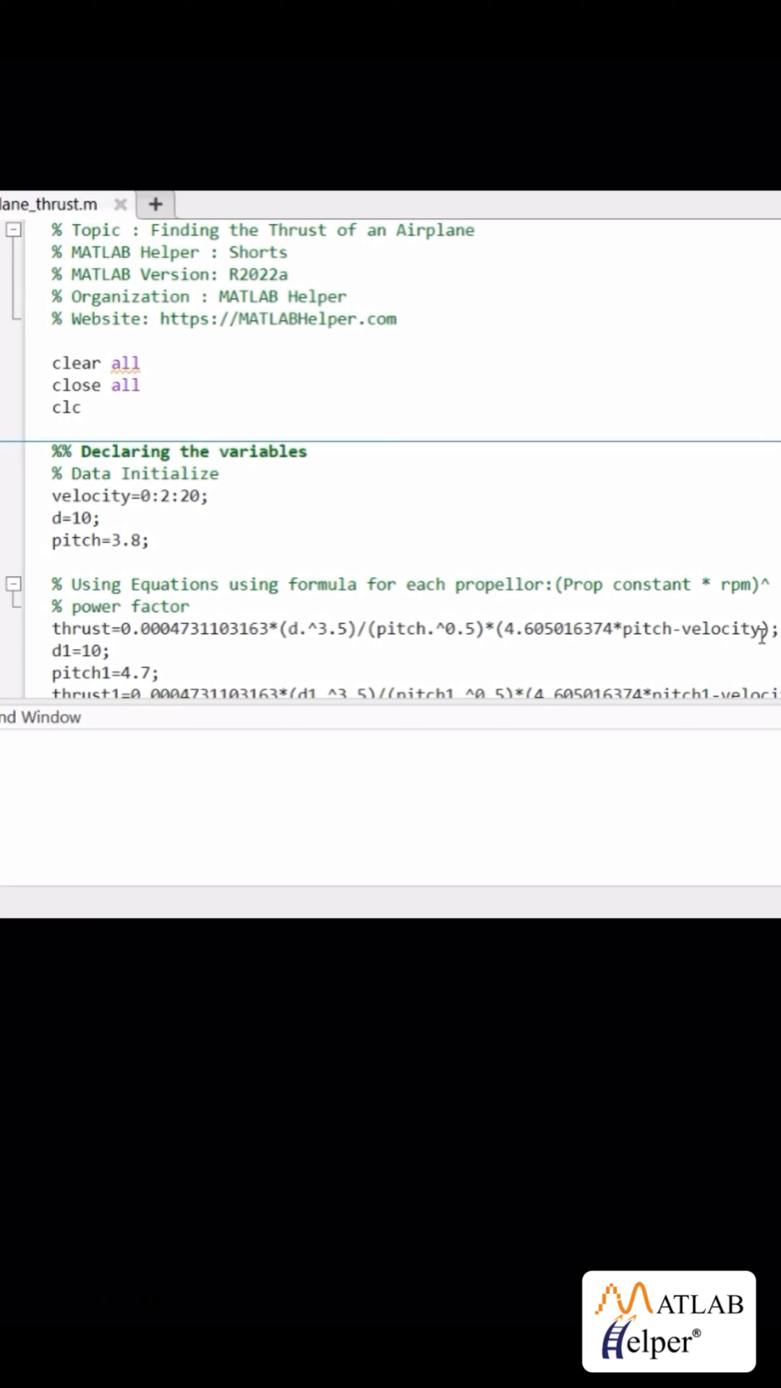
pyautogui.moveTo(425, 646)
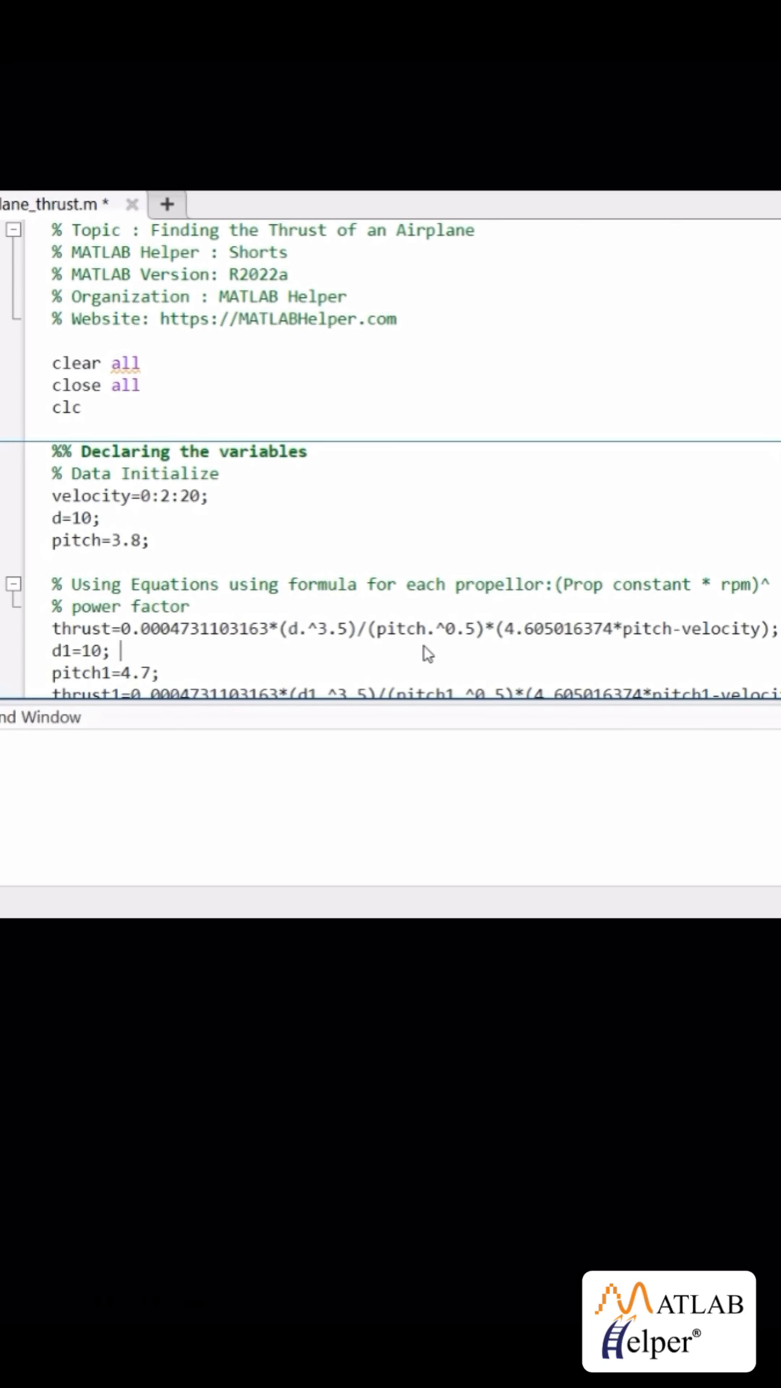
pyautogui.write('%data')
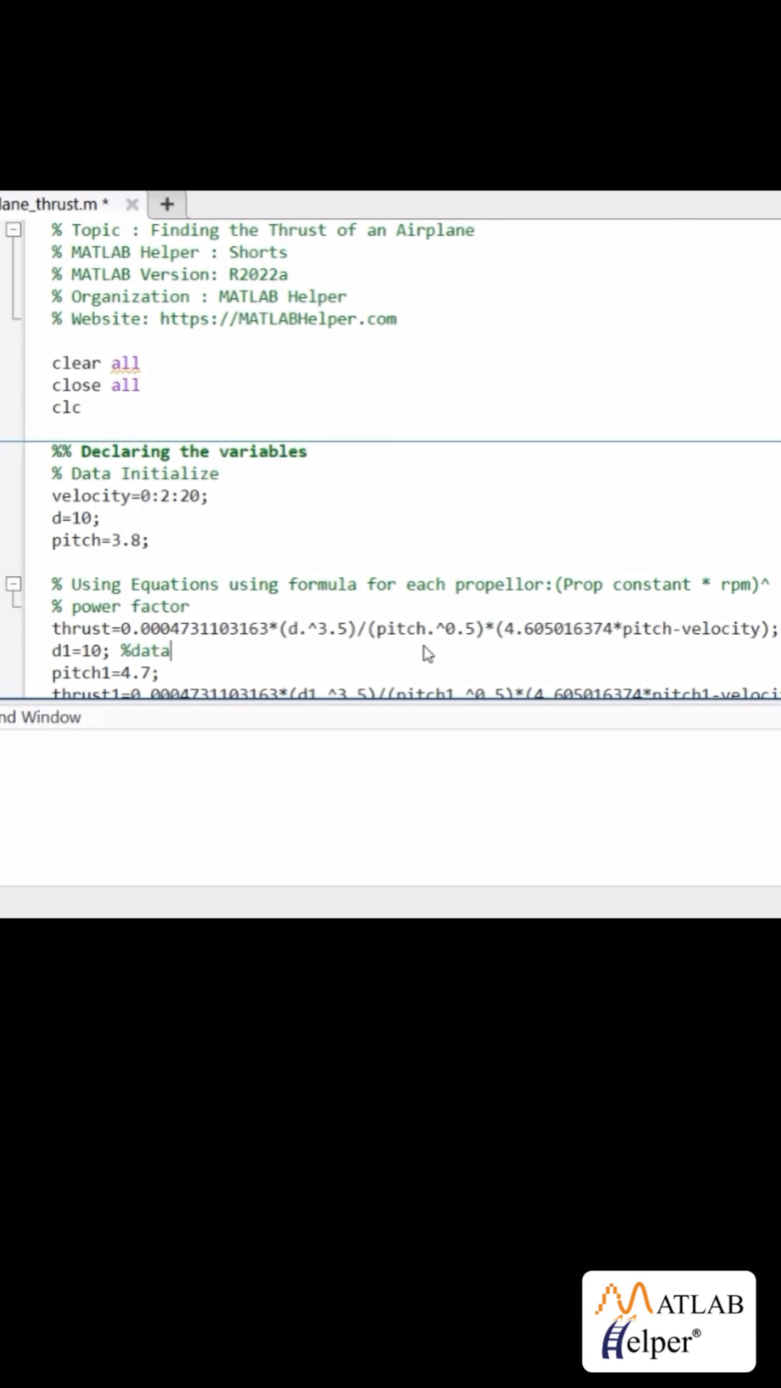
pyautogui.write('h')
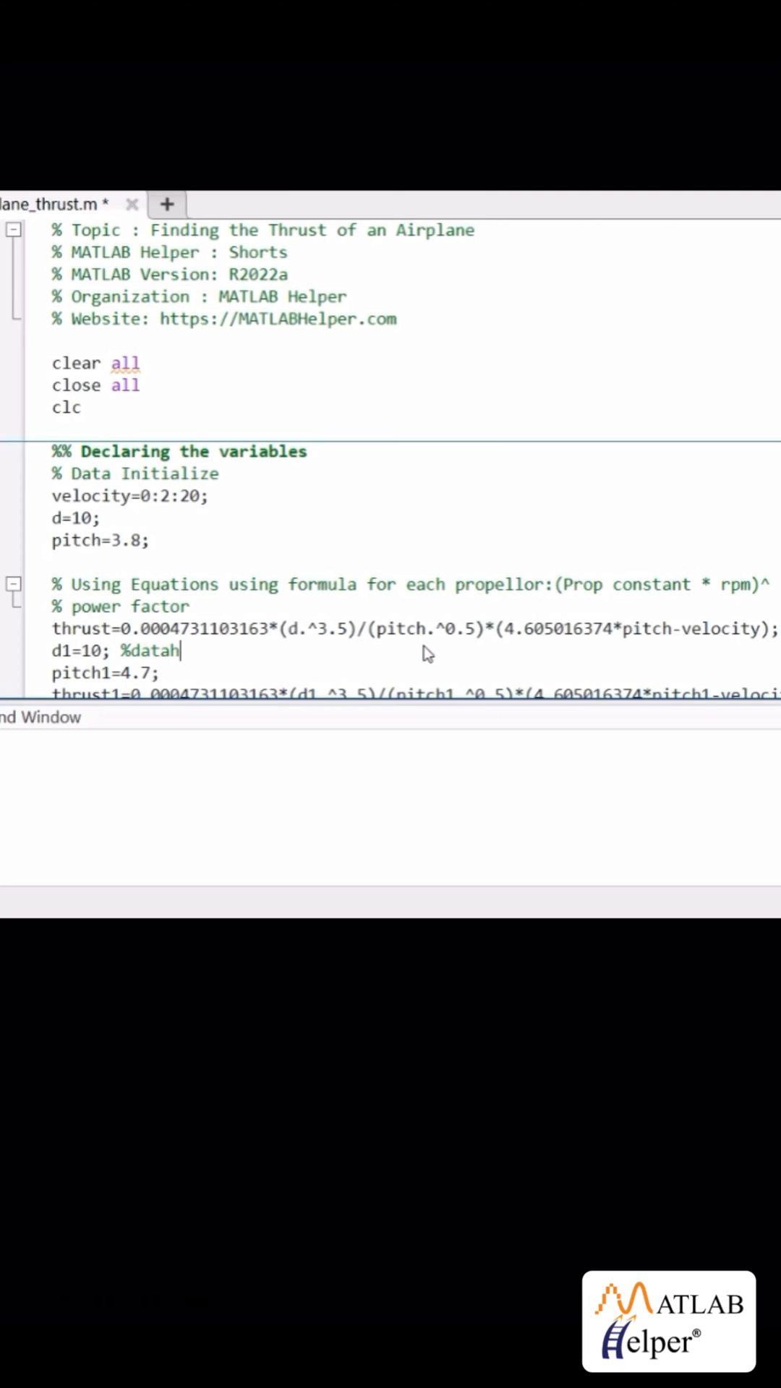
pyautogui.write('sheet')
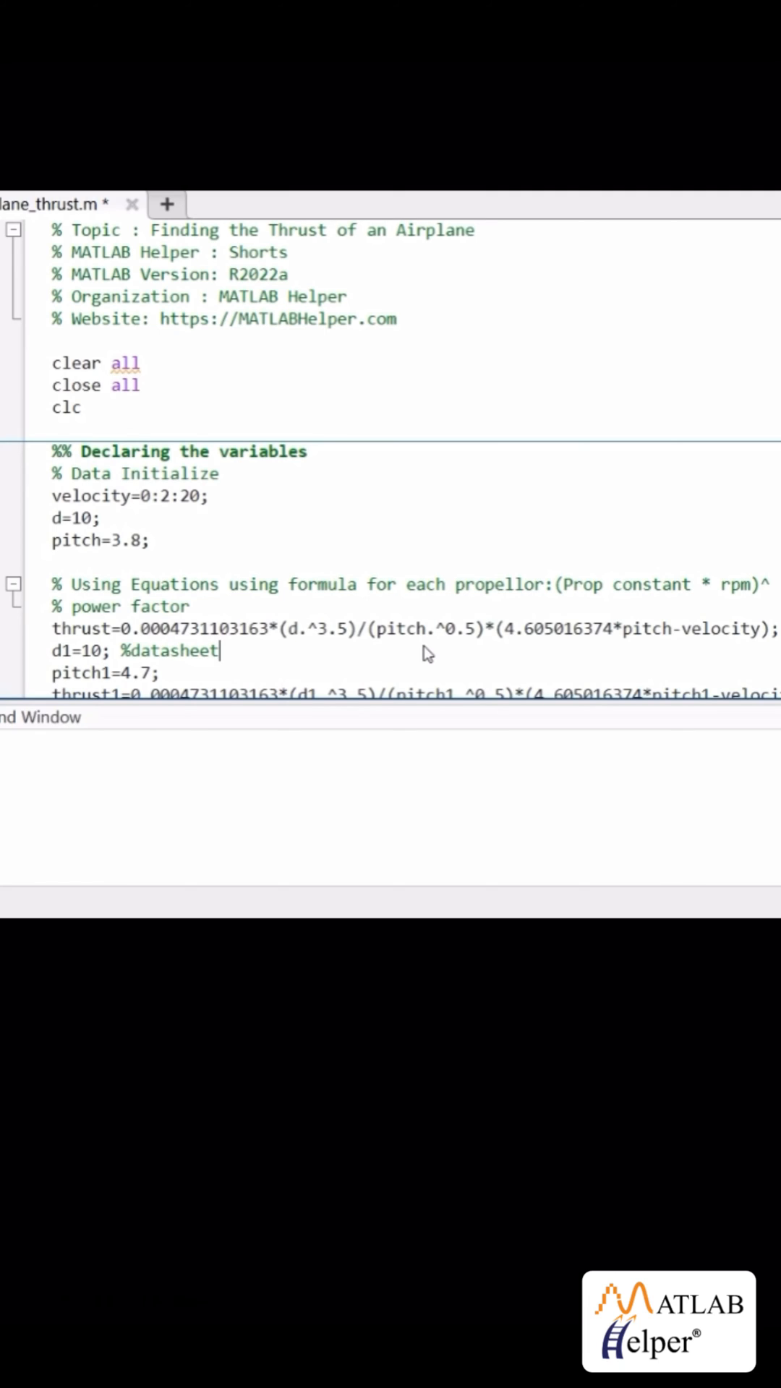